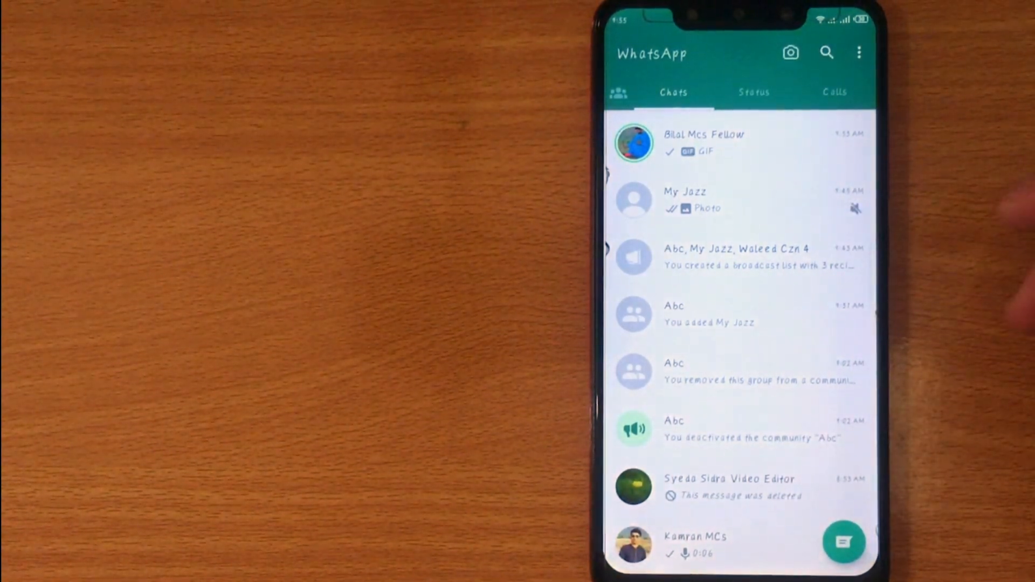
Open the contact info page for the Bilal Mcs Fellow chat from its conversation menu
left_click(703, 142)
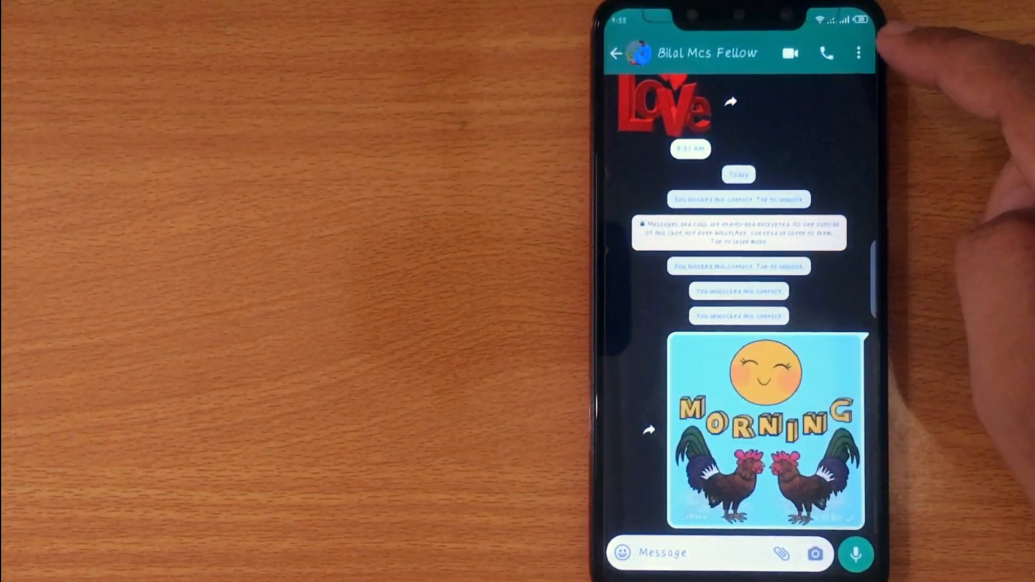
left_click(859, 53)
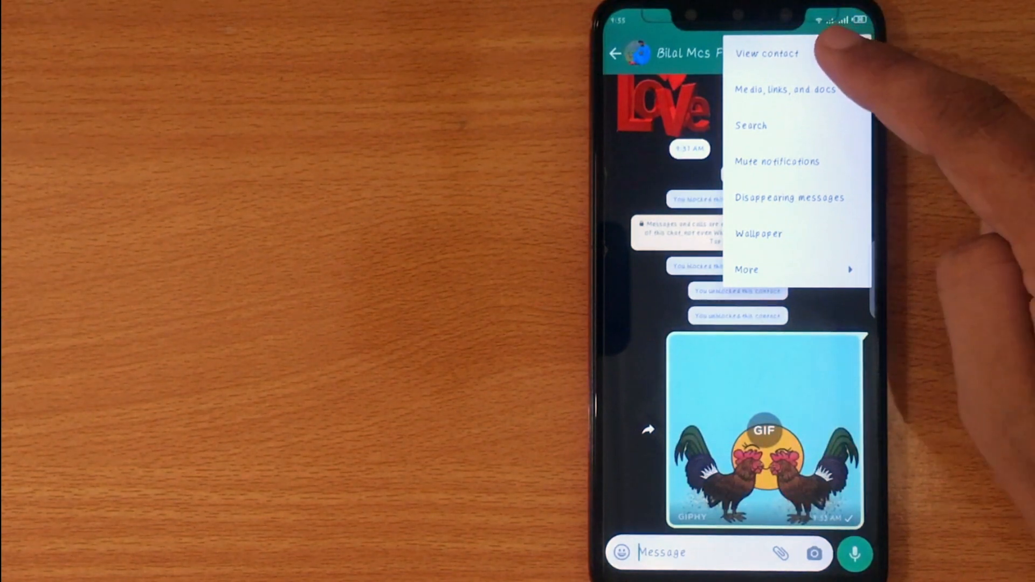
left_click(766, 54)
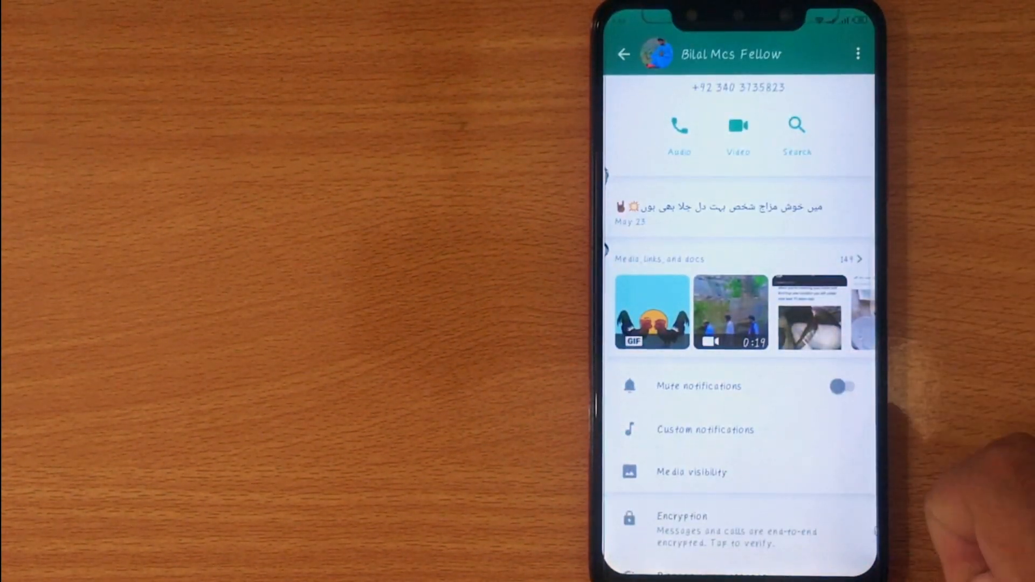
Turn on custom notifications for Bilal Mcs Fellow and set the notification tone to Leap
left_click(704, 429)
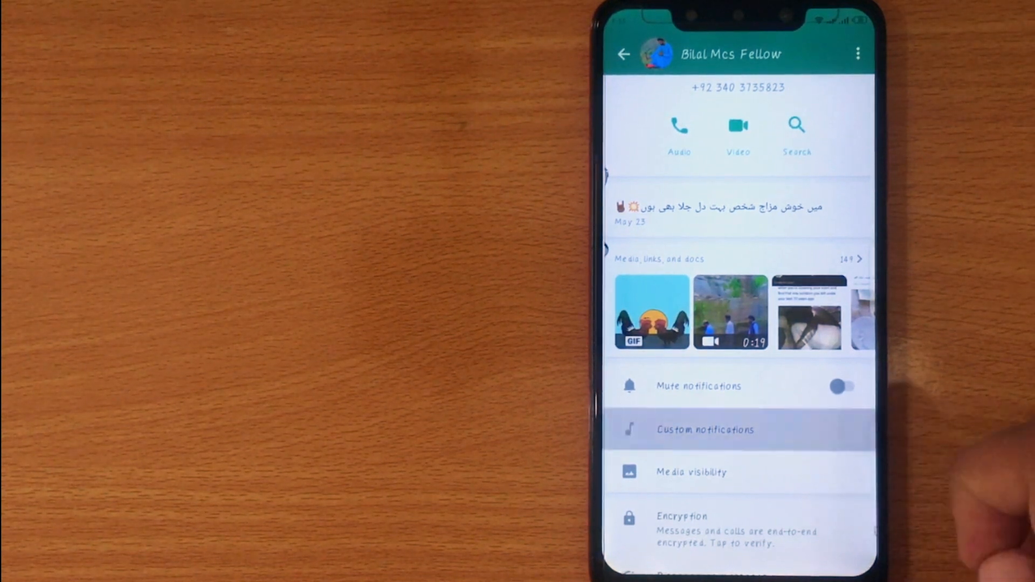
left_click(704, 431)
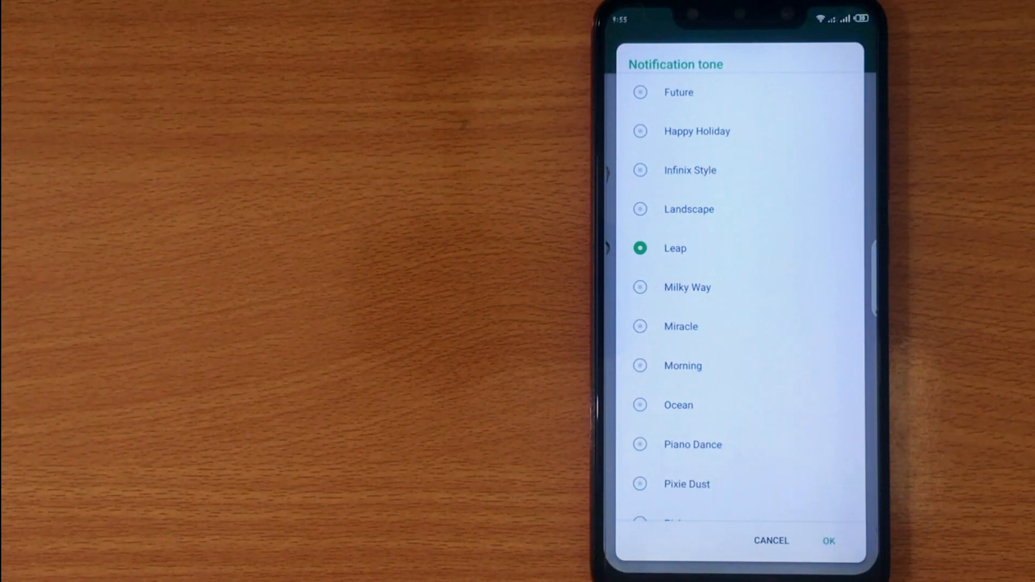
left_click(828, 540)
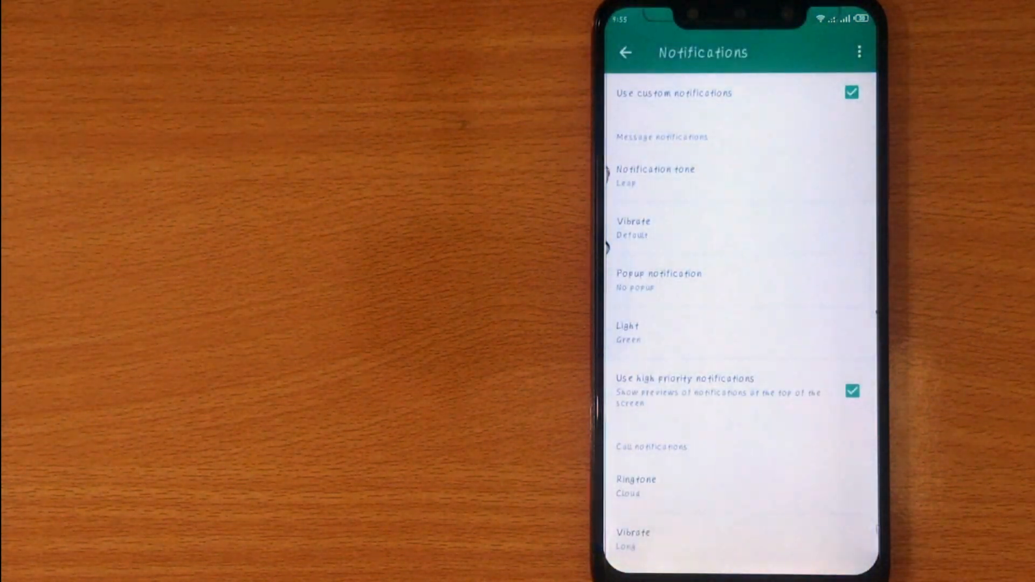